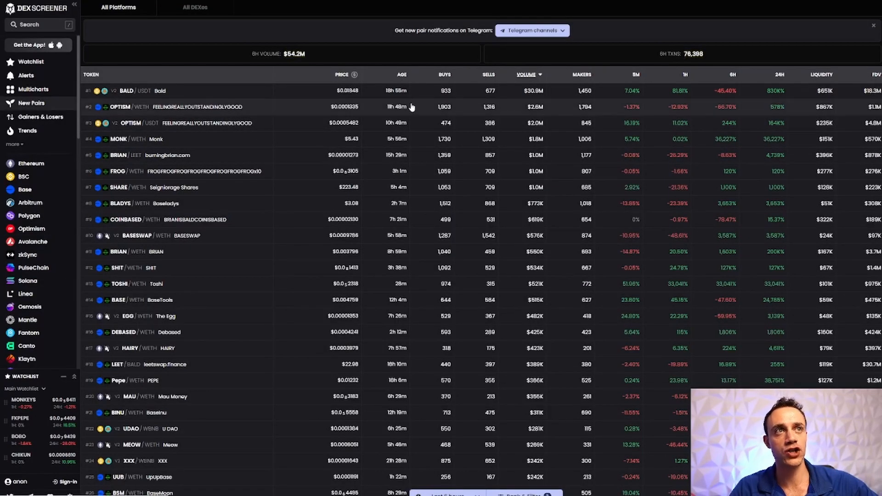
mouse_move(287, 277)
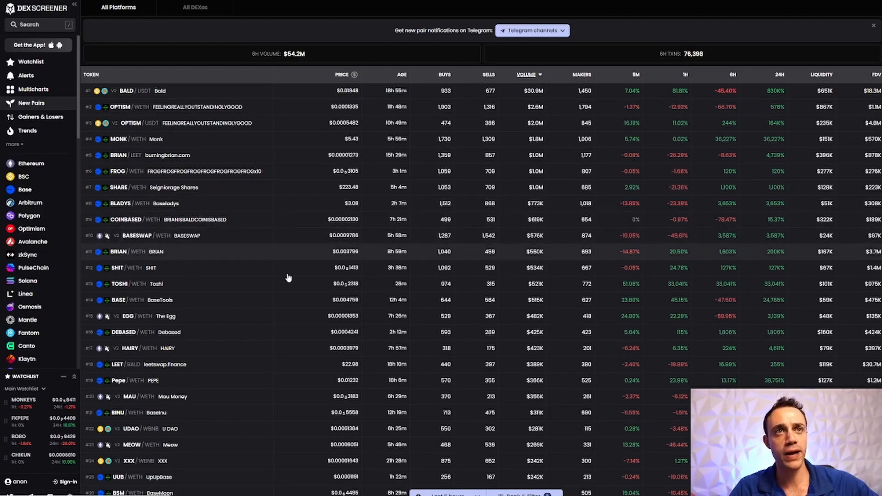
mouse_move(787, 77)
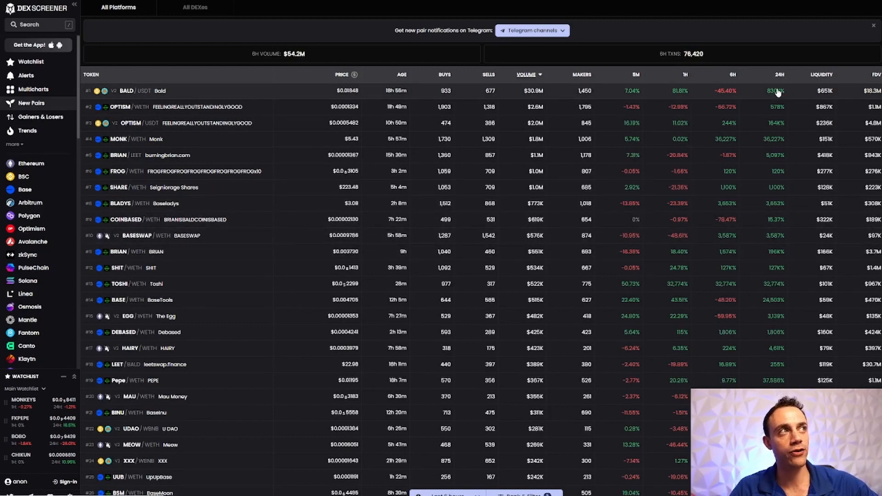
mouse_move(166, 91)
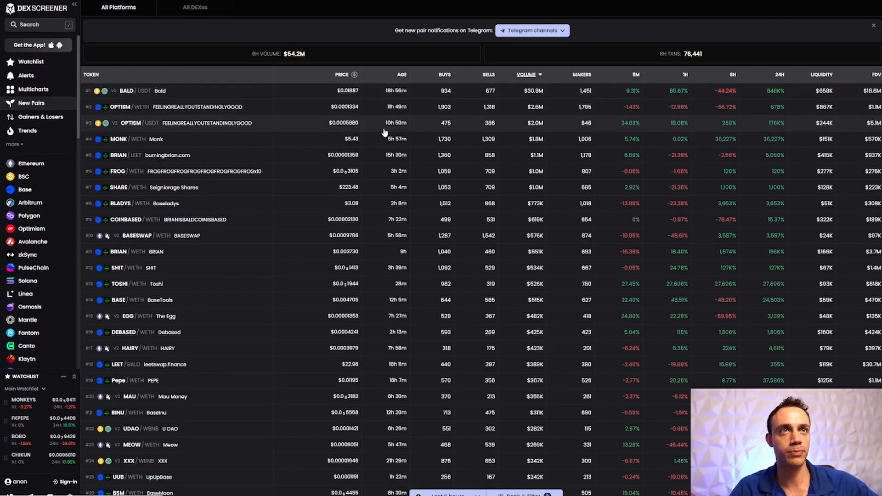
mouse_move(783, 130)
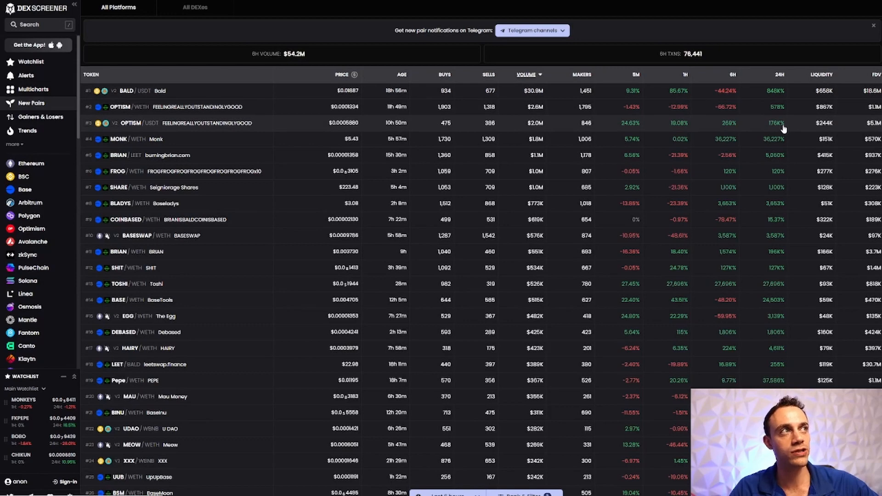
mouse_move(783, 156)
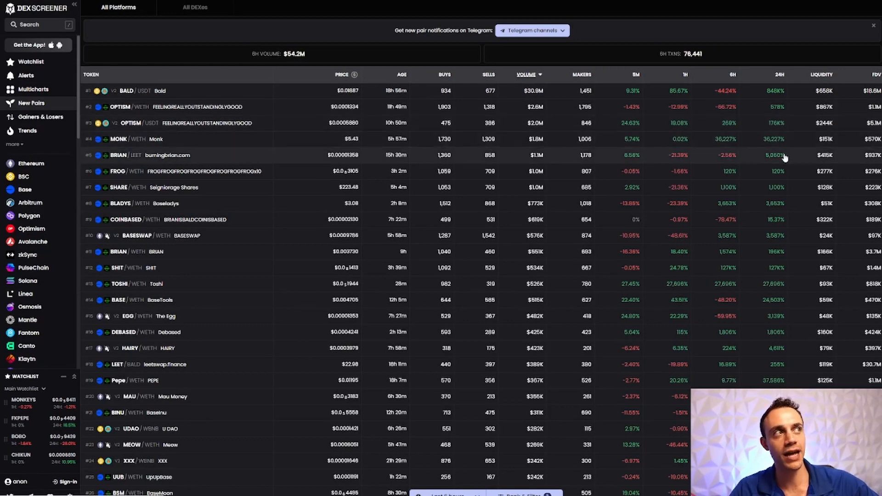
mouse_move(766, 269)
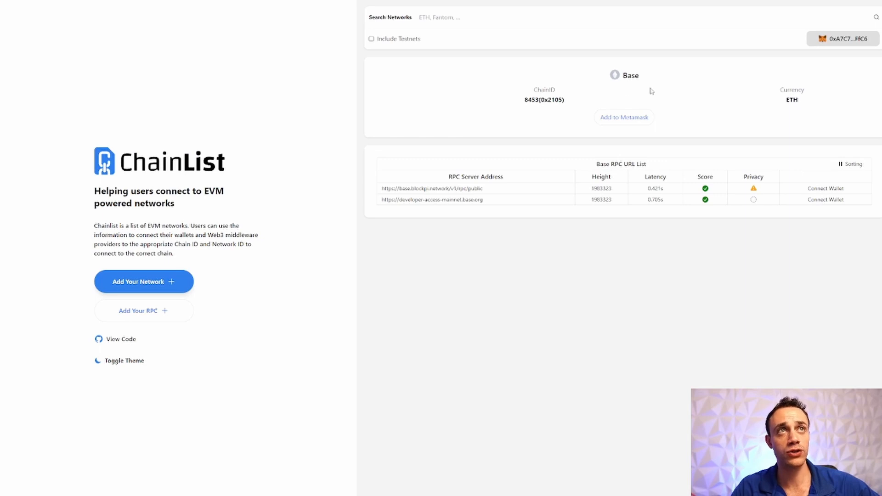
mouse_move(277, 79)
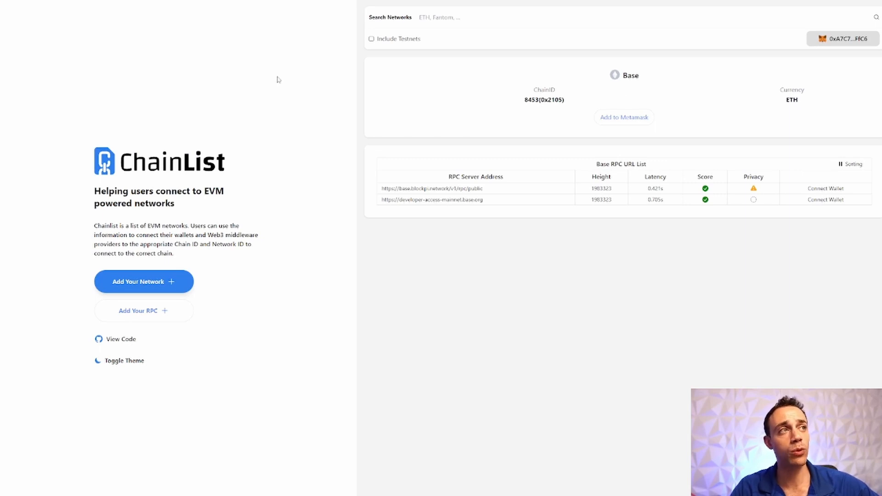
mouse_move(627, 81)
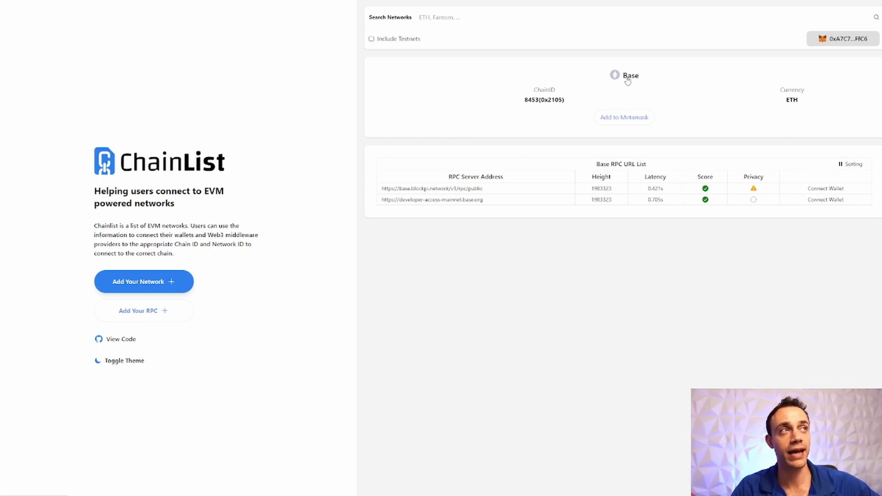
Add the Base network from Chainlist and approve switching the wallet to it
click(623, 116)
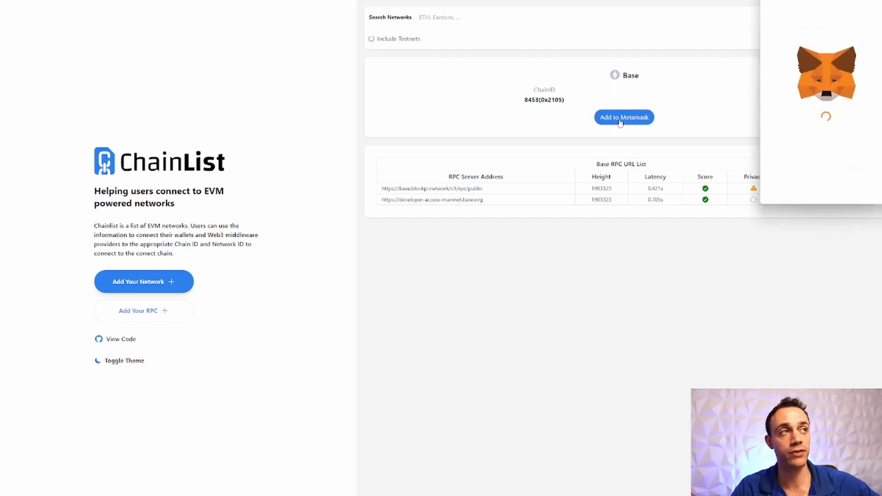
click(623, 116)
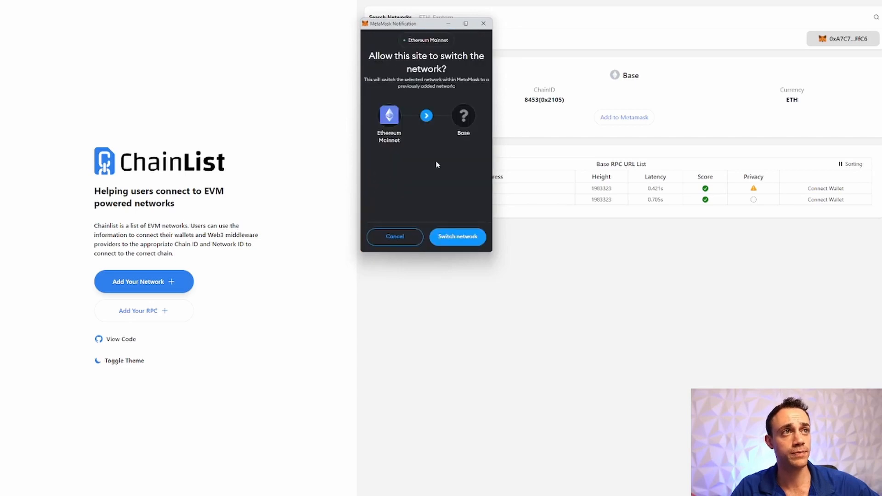
click(457, 237)
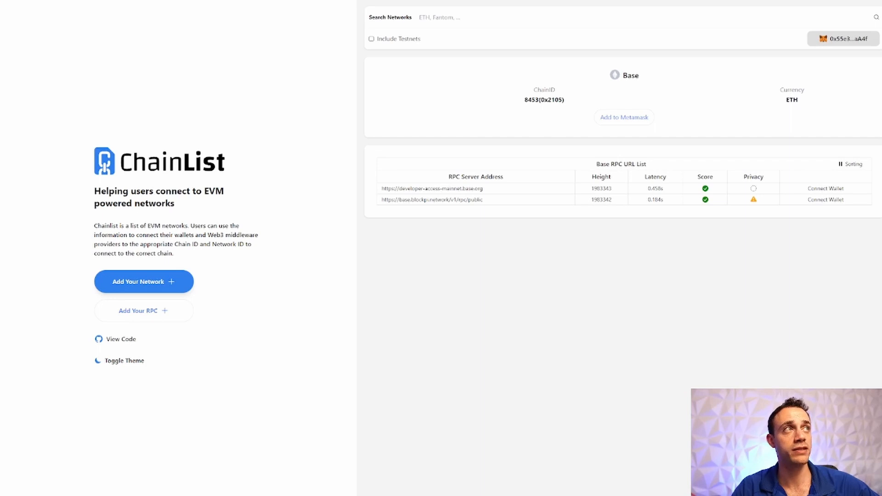
In the wallet's network selector, switch back to Ethereum Mainnet to check the balance
click(843, 38)
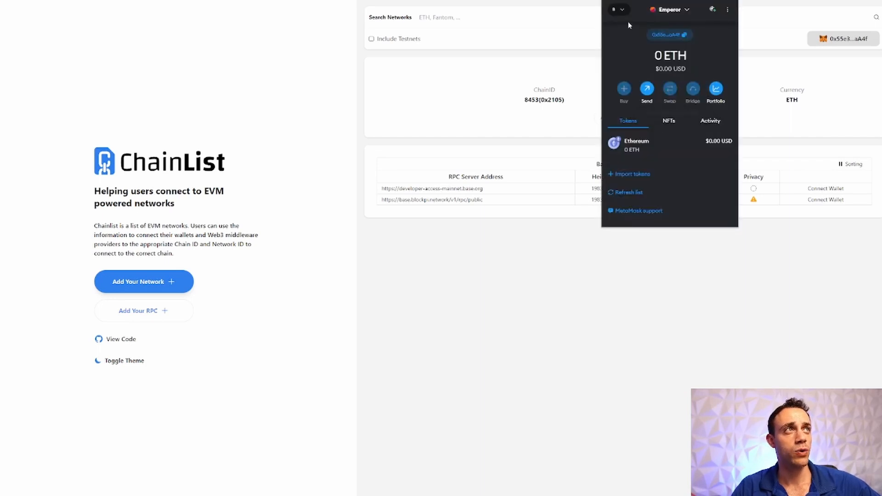
click(617, 10)
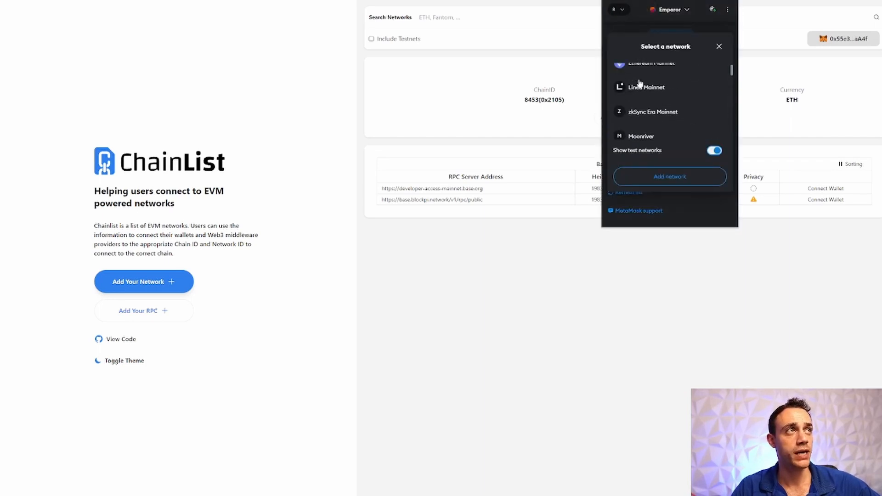
click(719, 46)
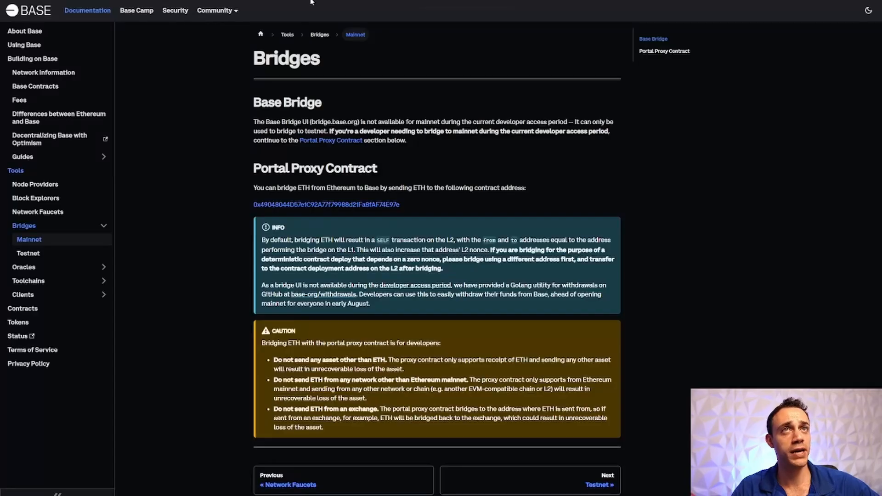
mouse_move(403, 214)
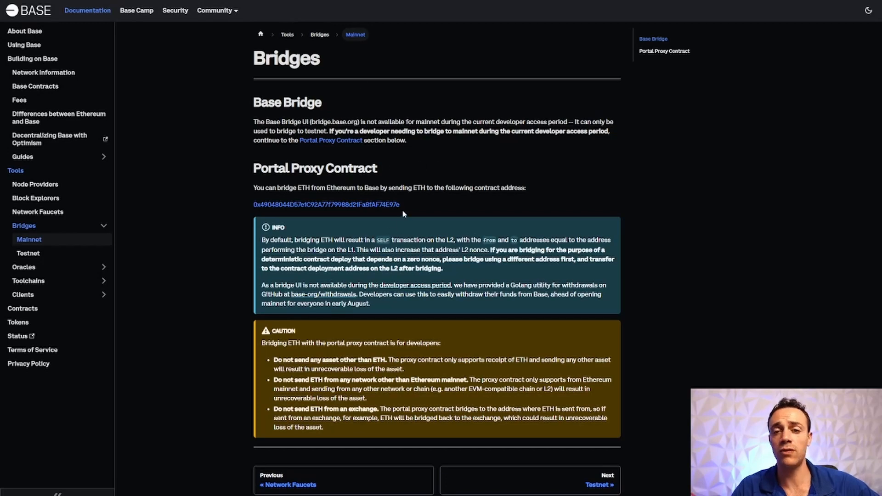
mouse_move(253, 164)
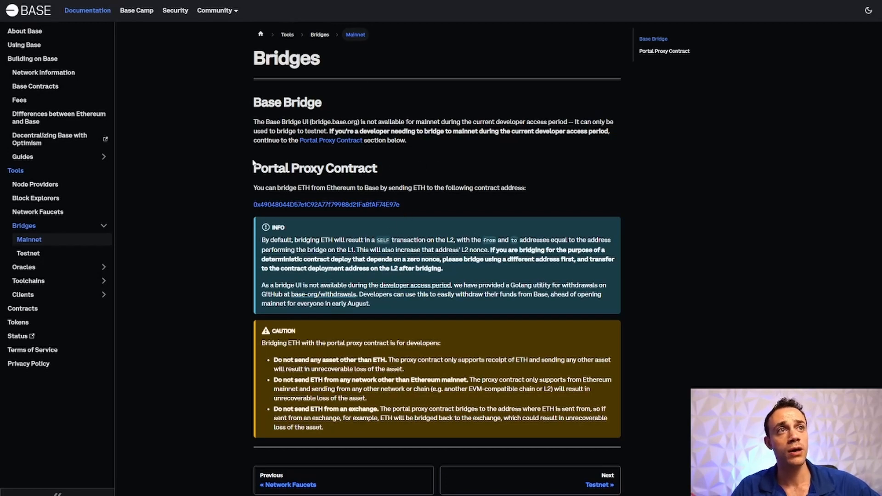
mouse_move(324, 162)
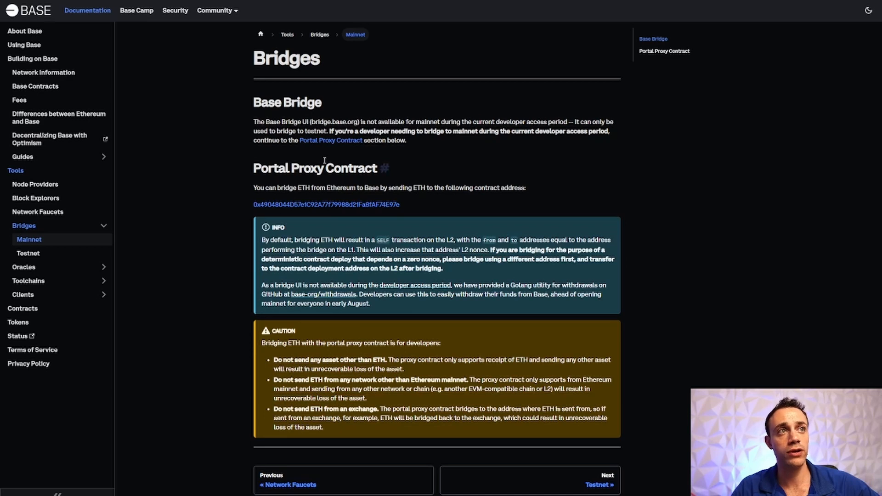
mouse_move(329, 204)
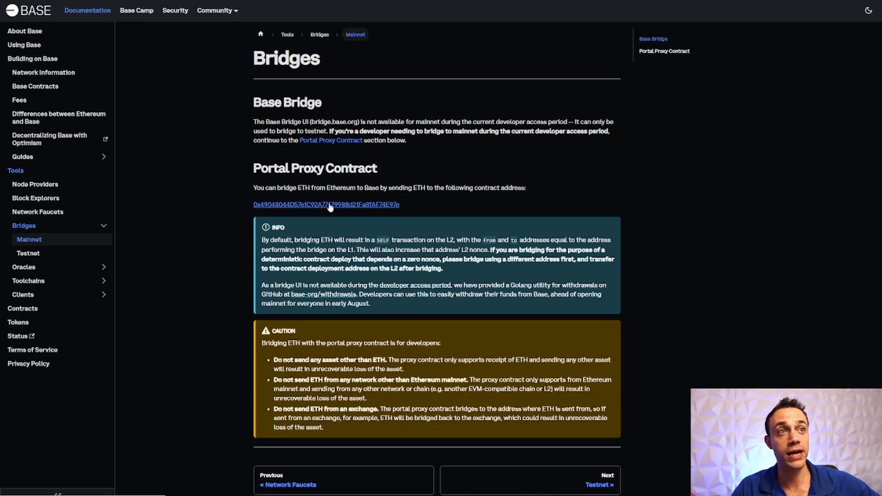
mouse_move(293, 187)
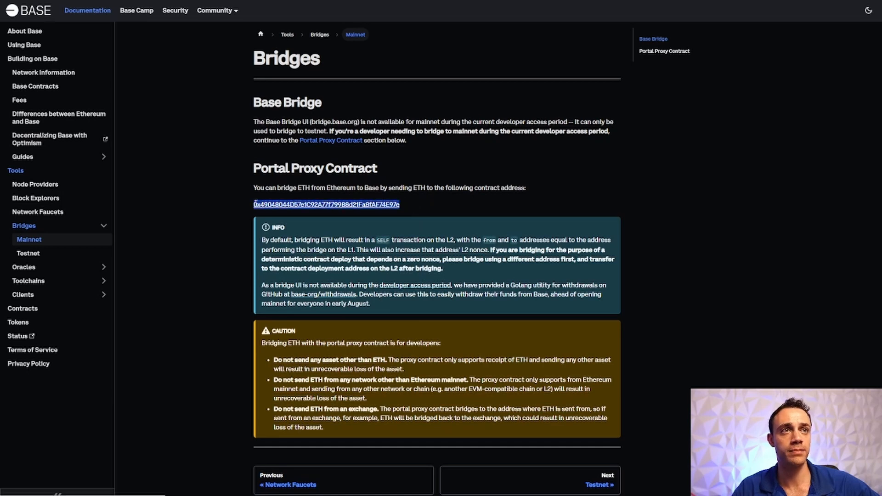
Copy the Base Portal Proxy Contract bridge address from Base Docs
right_click(326, 204)
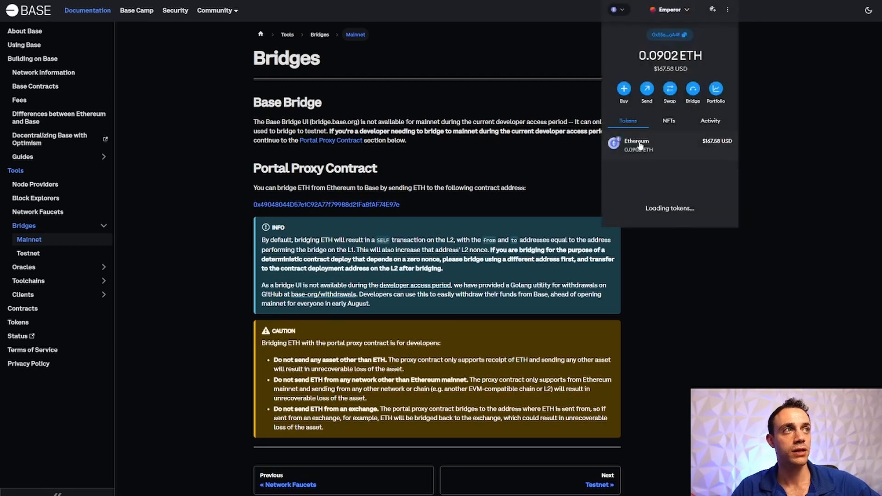
Send 0.02 ETH to the Base portal proxy contract and confirm, then view token balances
click(646, 89)
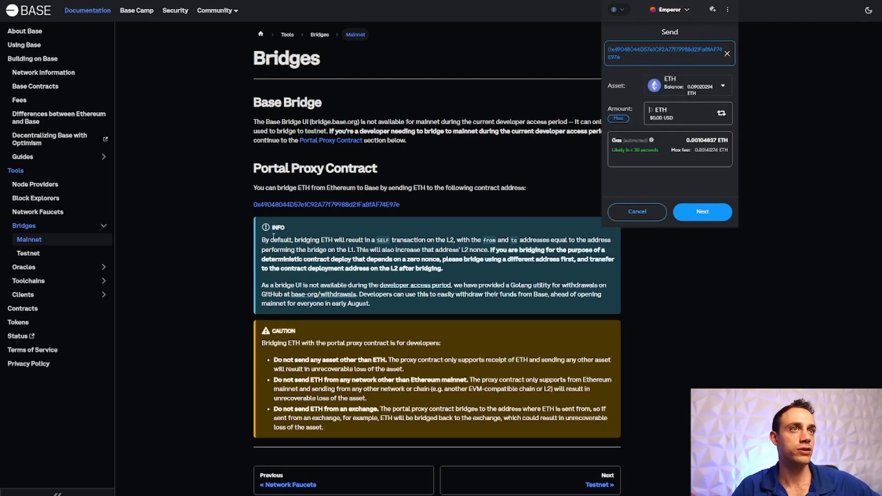
mouse_move(270, 204)
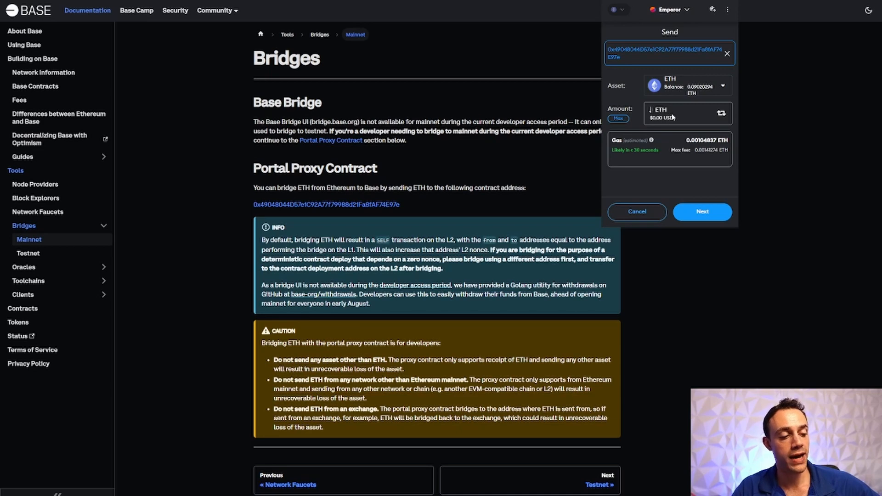
text(.02)
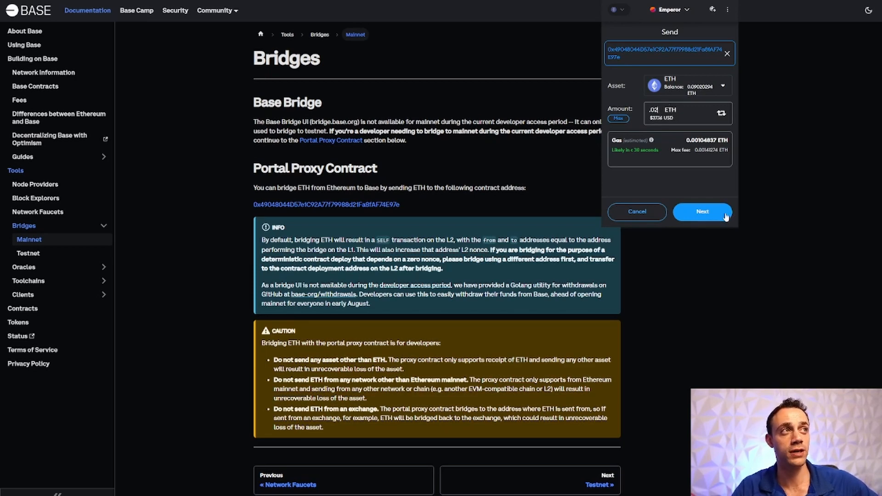
click(702, 211)
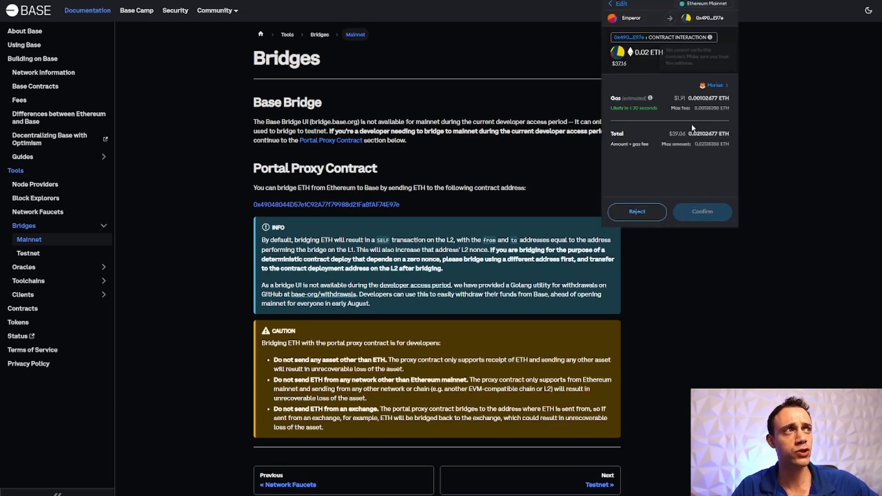
click(702, 211)
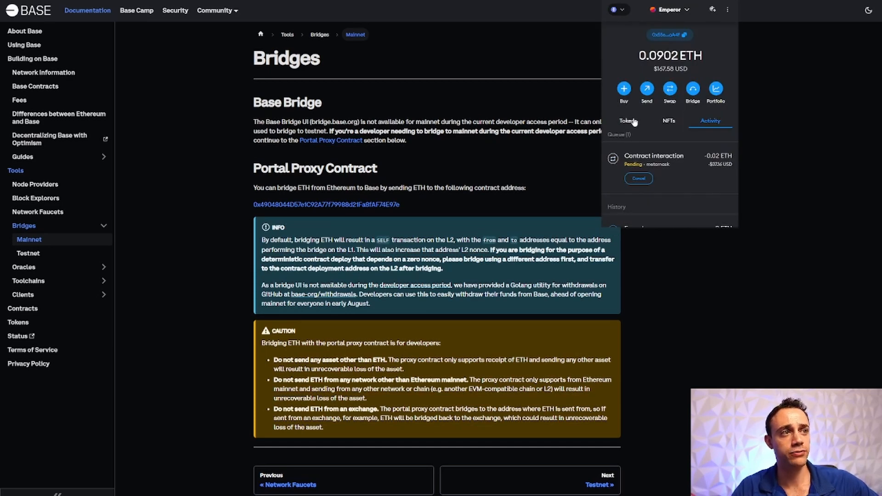
click(627, 121)
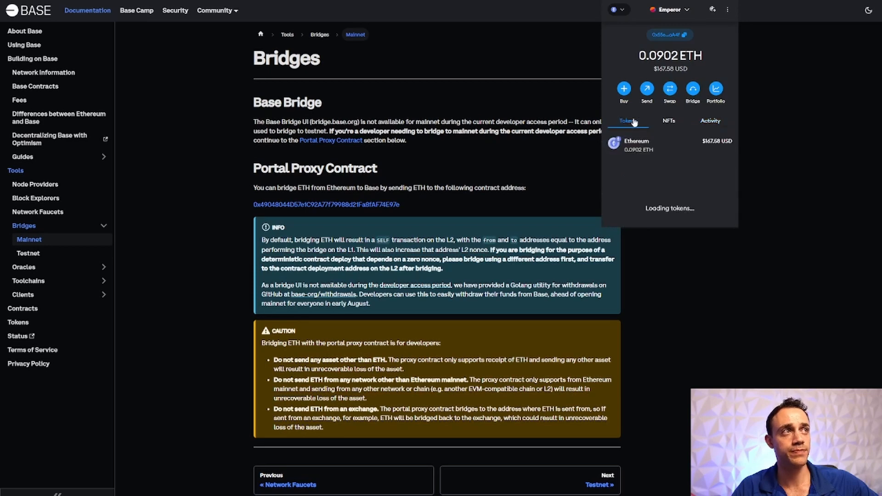
Switch the wallet from Ethereum Mainnet to the Base network, showing 0 ETH
click(618, 9)
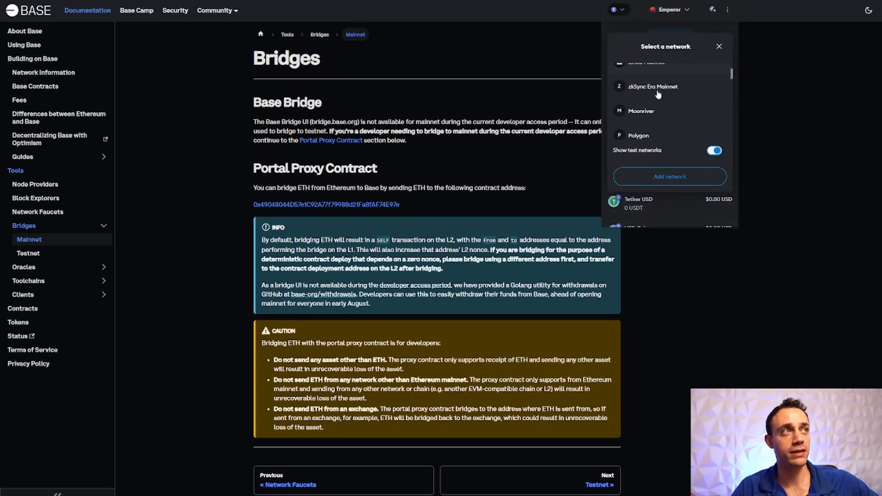
scroll(up, 3)
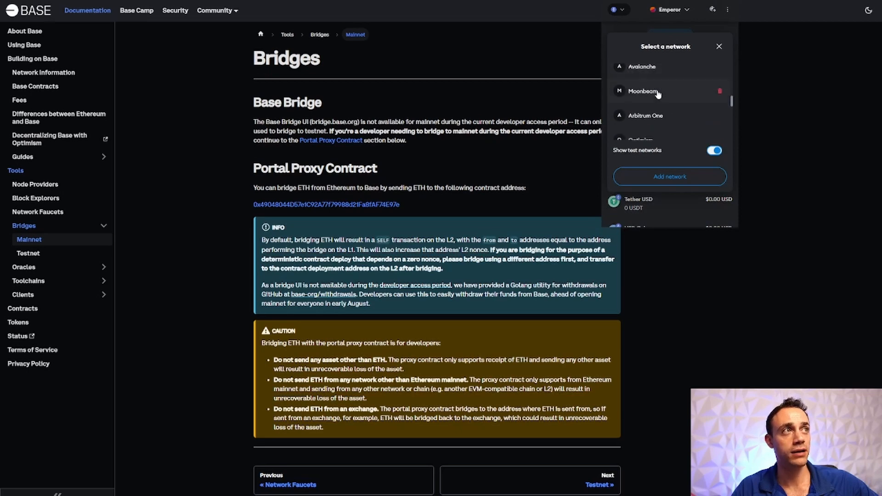
scroll(down, 3)
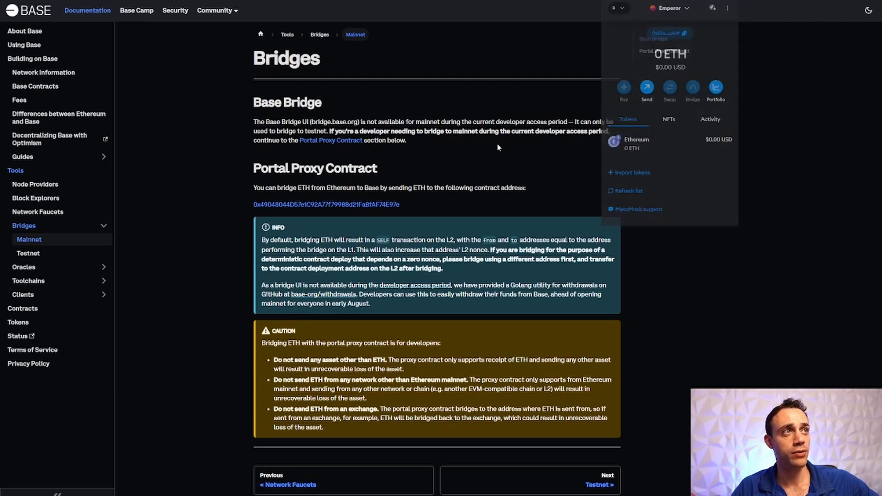
click(497, 147)
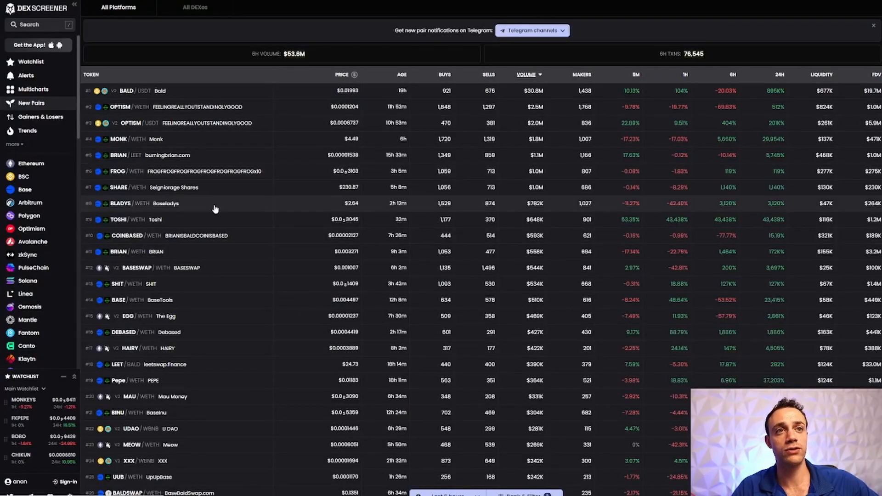
mouse_move(307, 245)
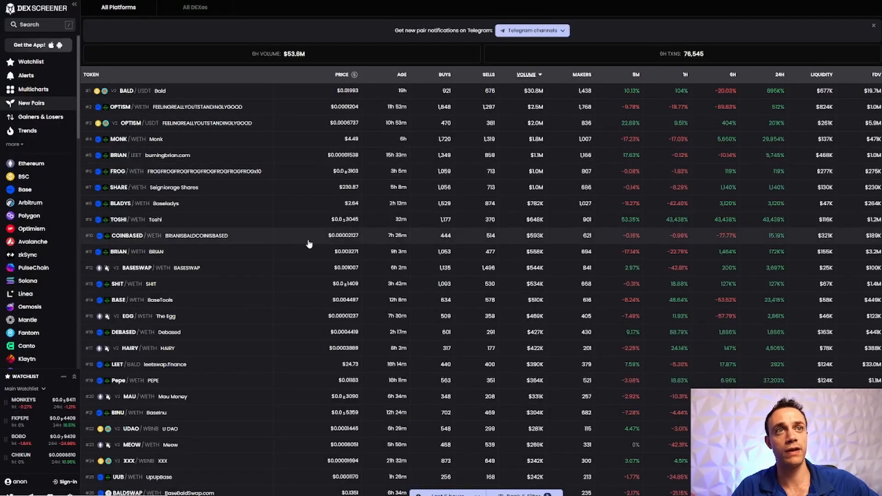
mouse_move(242, 208)
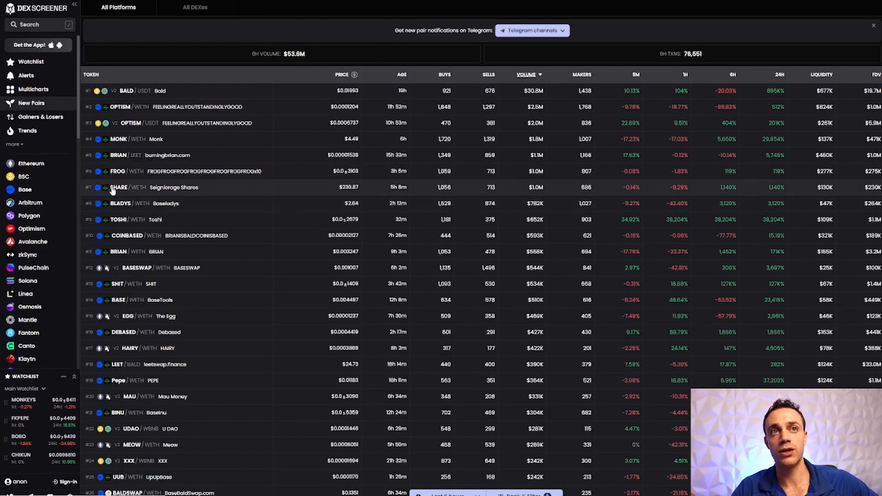
mouse_move(144, 191)
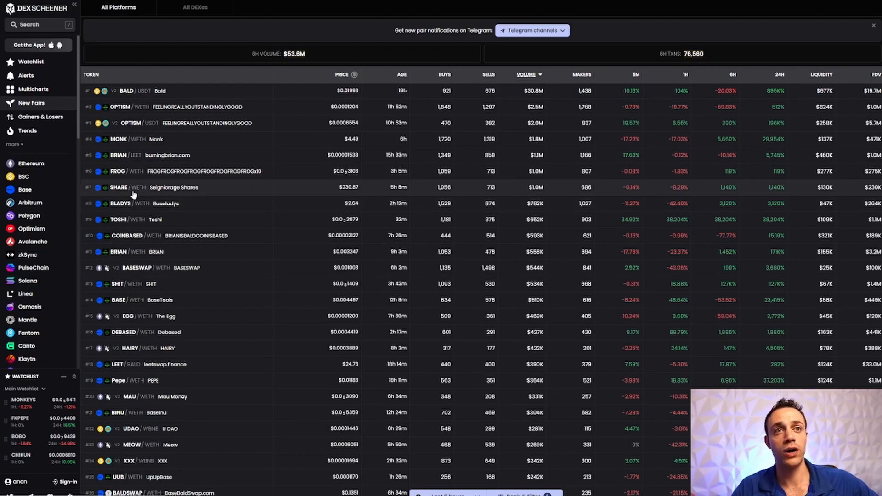
mouse_move(143, 97)
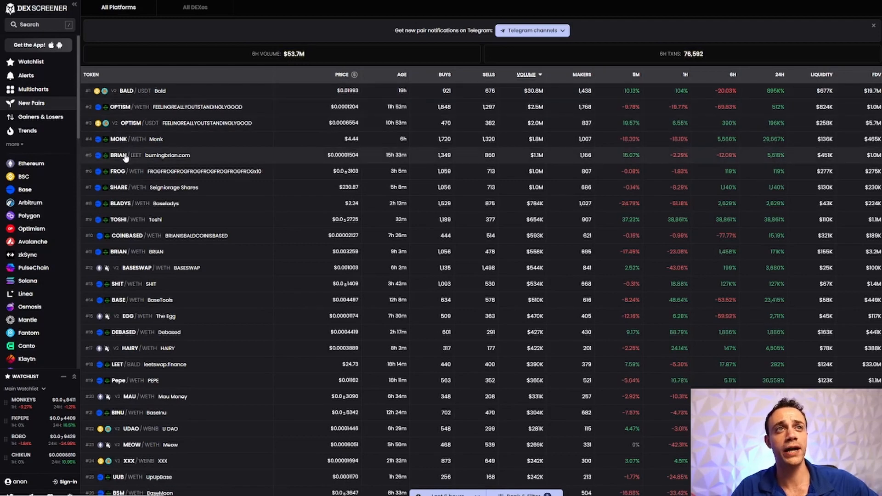
Open the BRIAN / LEET pair on Base from the New Pairs list
click(141, 155)
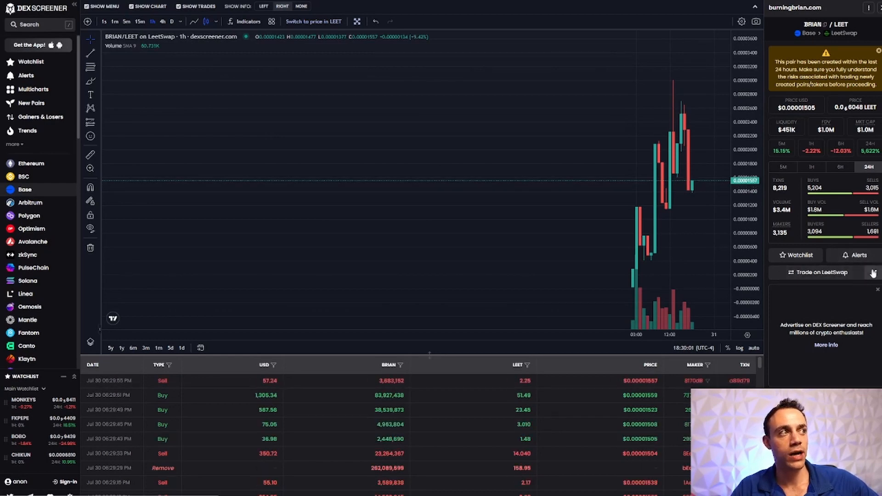
Start trading BRIAN on LeetSwap and change the connected wallet account
click(821, 272)
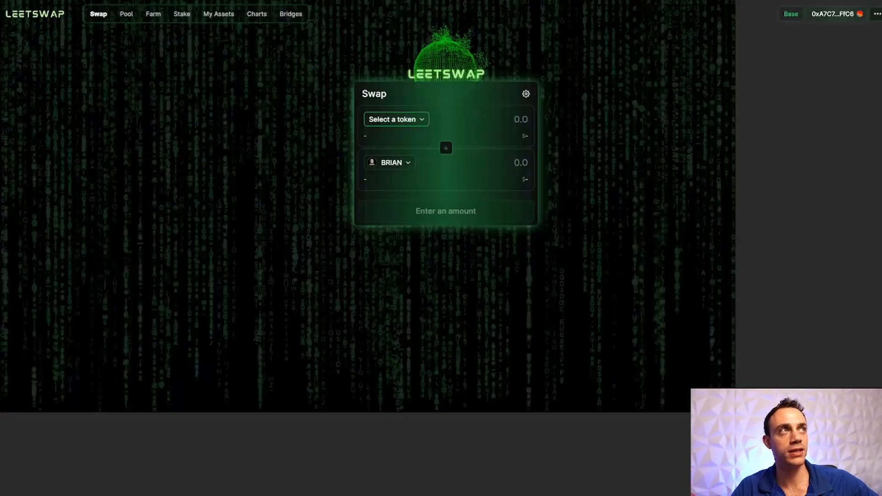
mouse_move(440, 50)
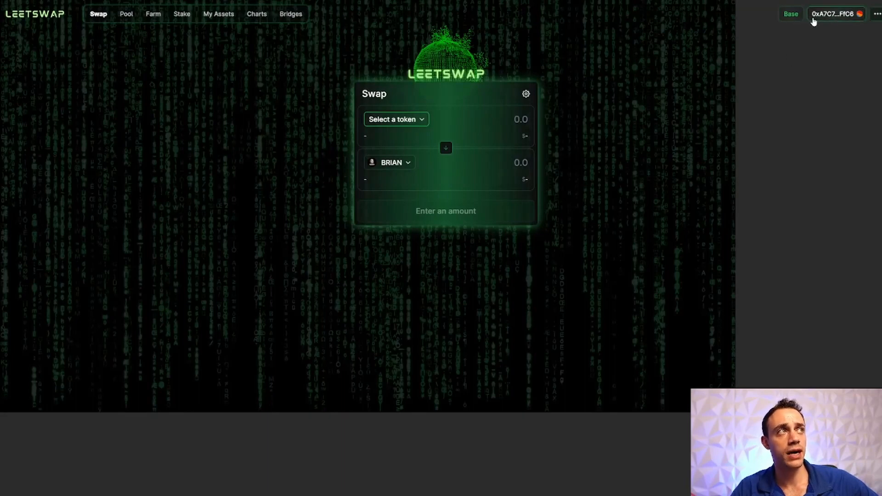
click(835, 14)
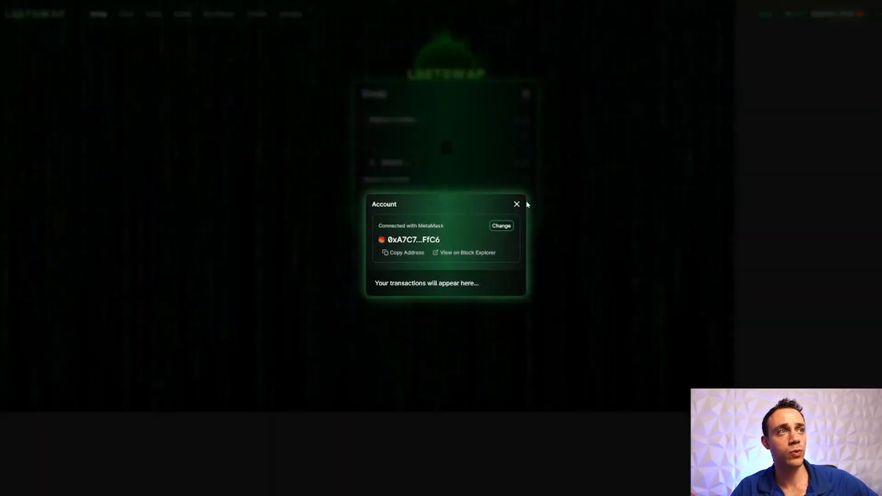
click(516, 204)
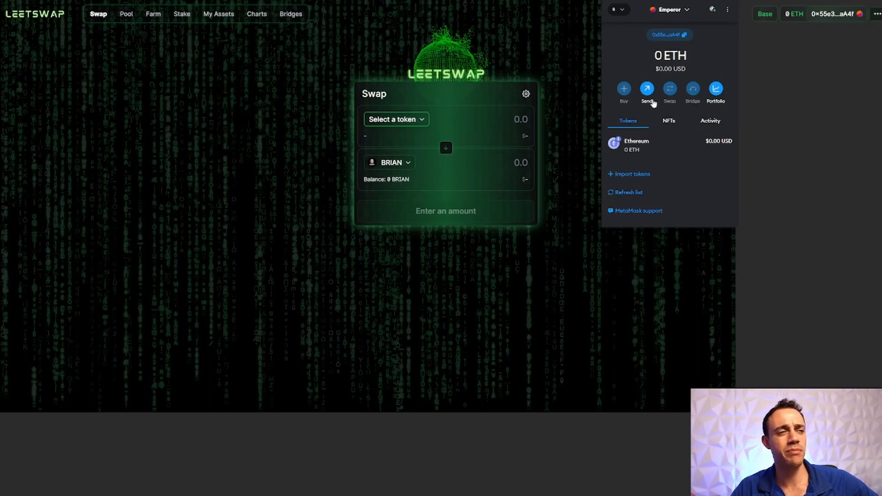
mouse_move(633, 35)
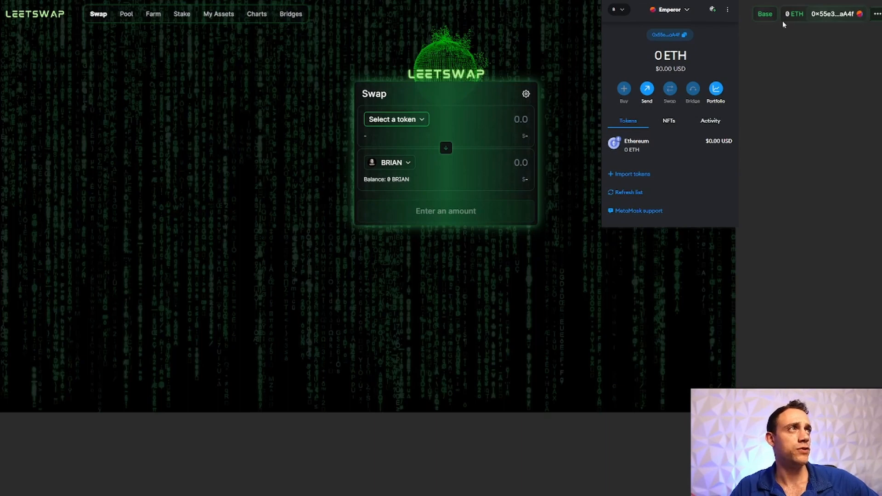
mouse_move(835, 60)
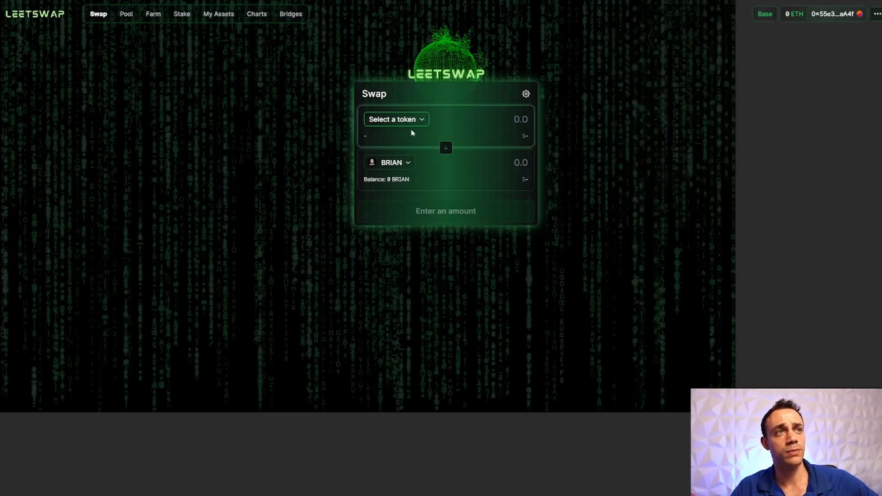
Choose ETH from the common bases as the token to pay with
click(396, 119)
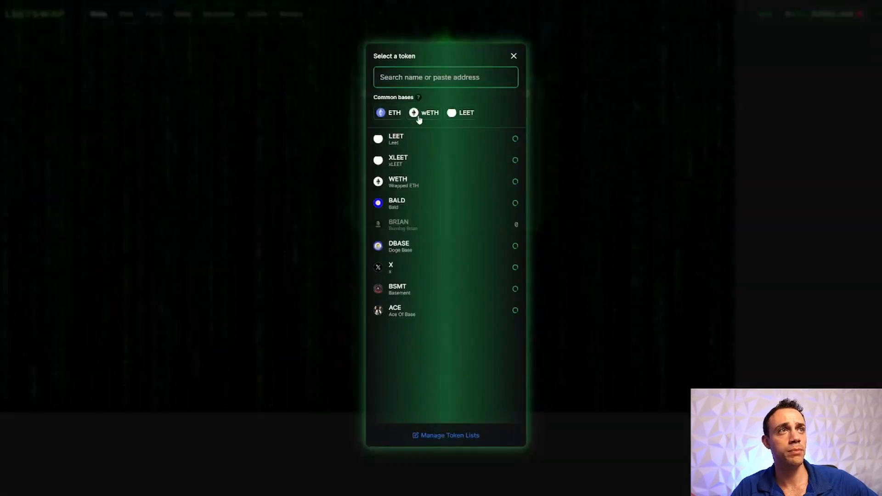
click(398, 224)
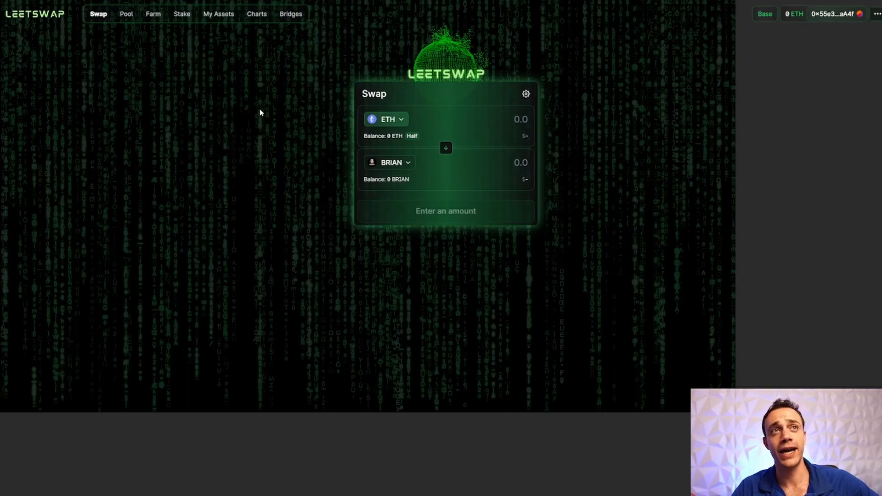
mouse_move(251, 122)
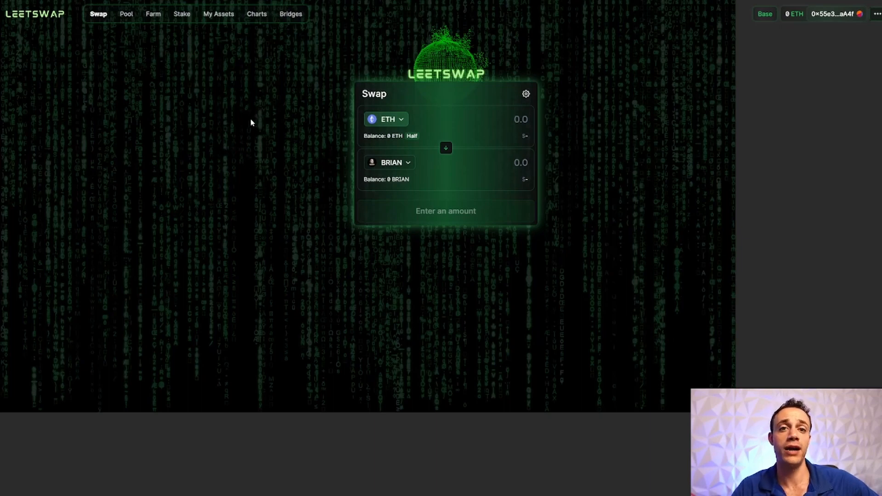